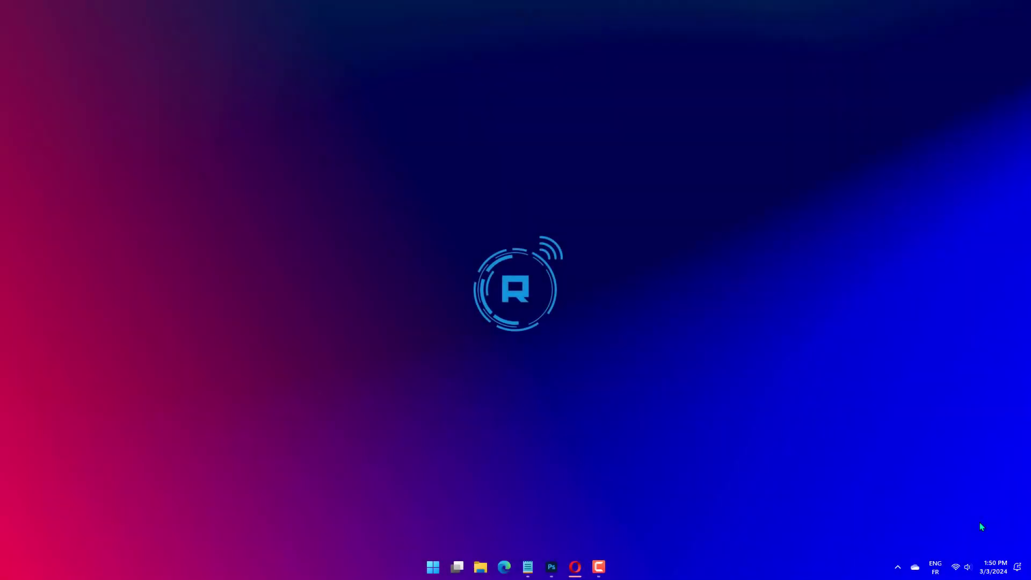
mouse_move(826, 466)
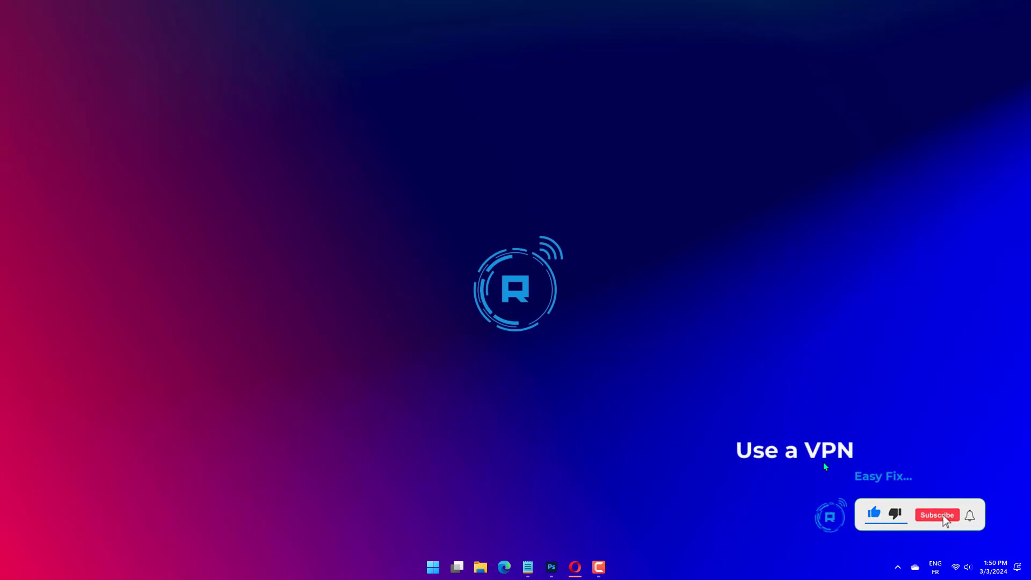
- Launch Steam from search and open the forgotten account name or password help page
click(937, 515)
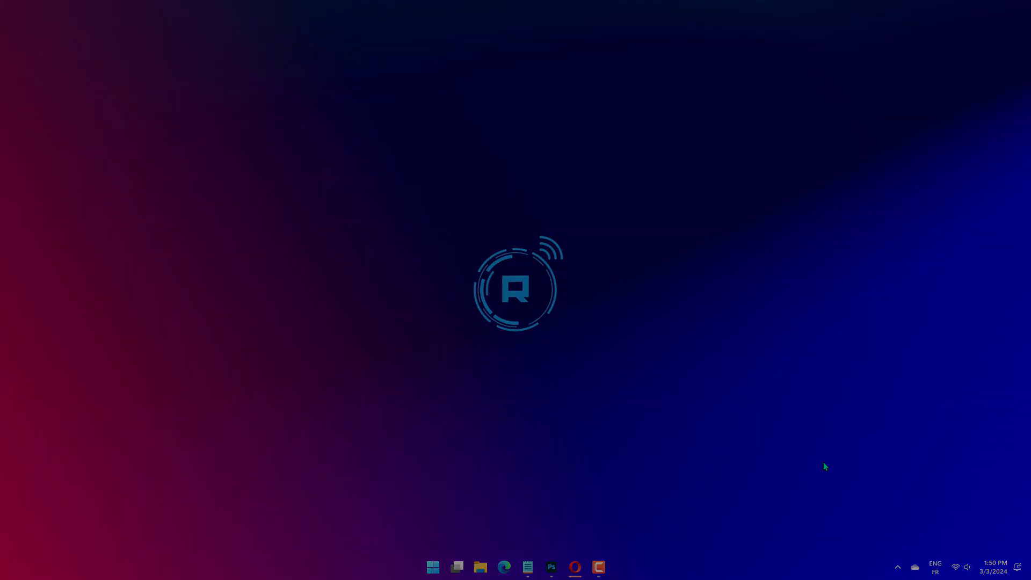
click(433, 566)
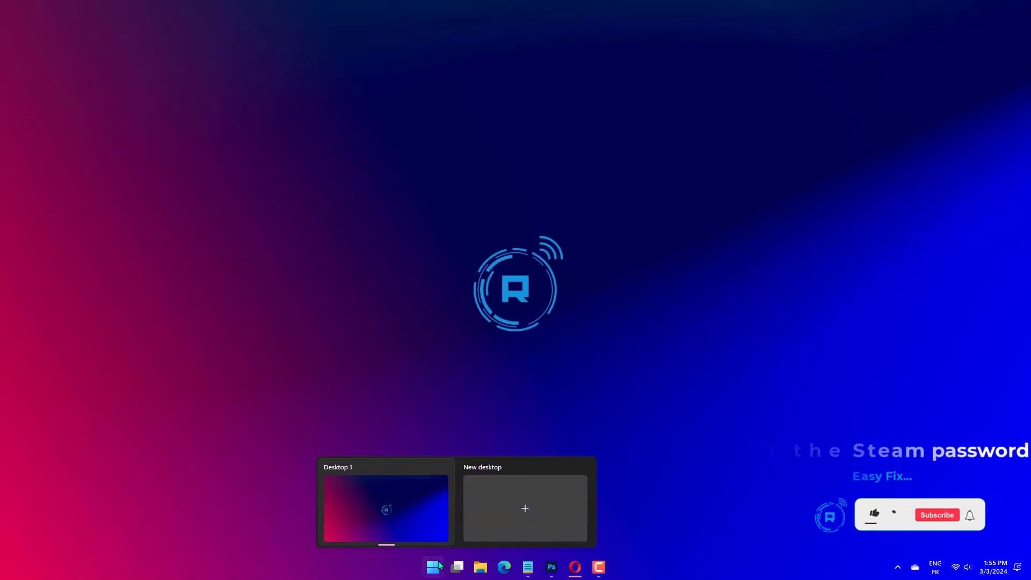
text(stea)
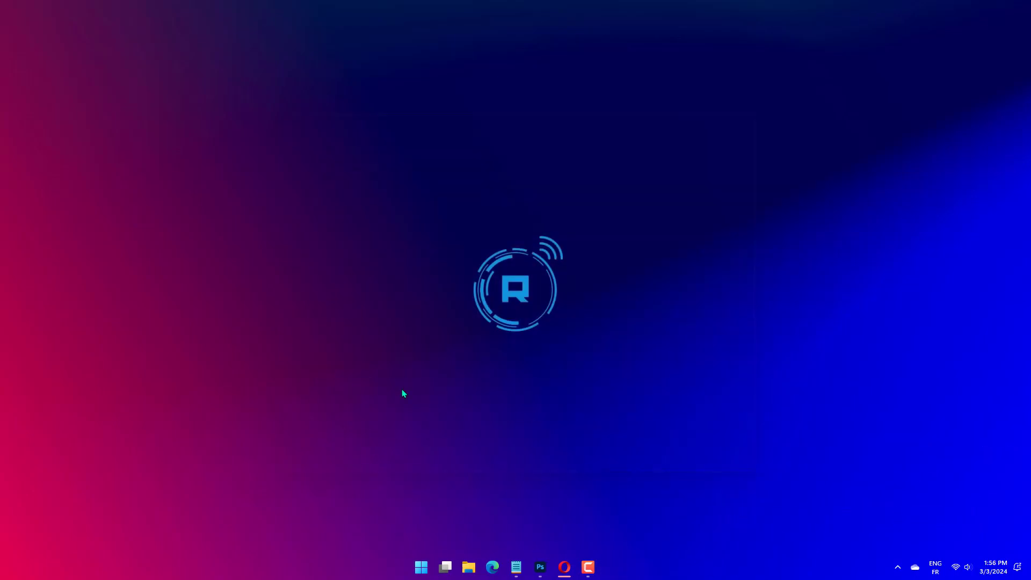
click(611, 567)
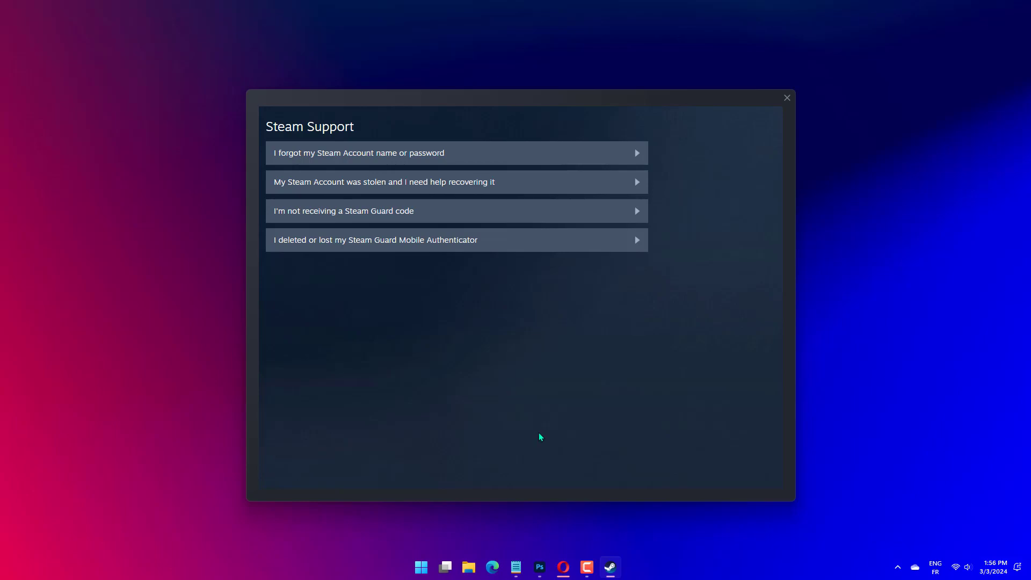
click(457, 152)
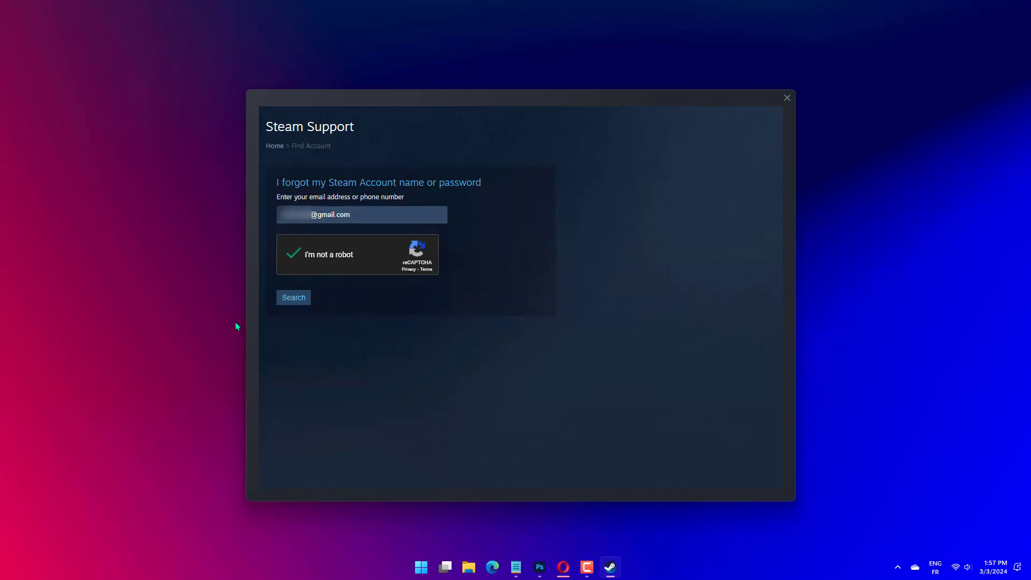
mouse_move(787, 97)
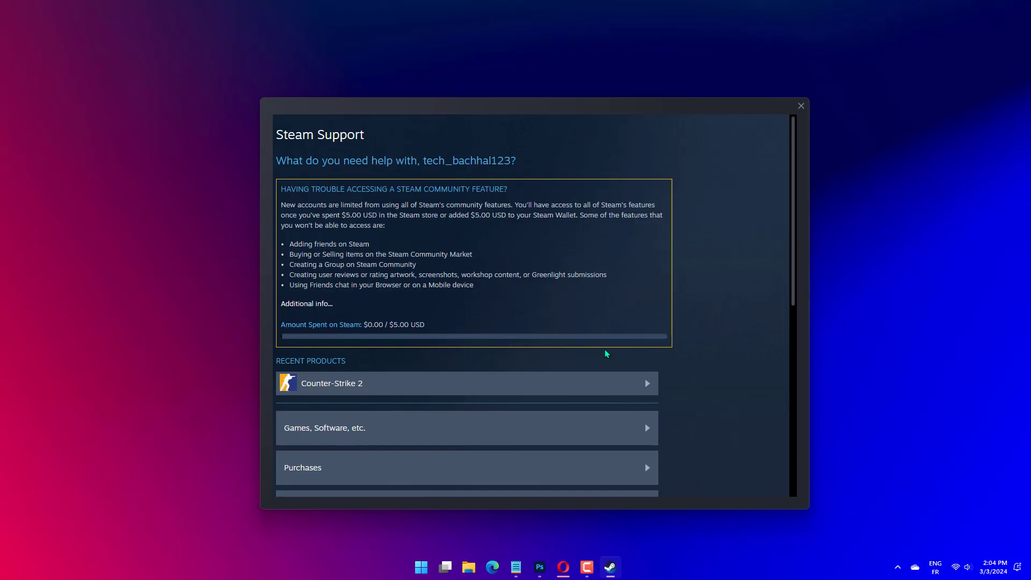
scroll(down, 3)
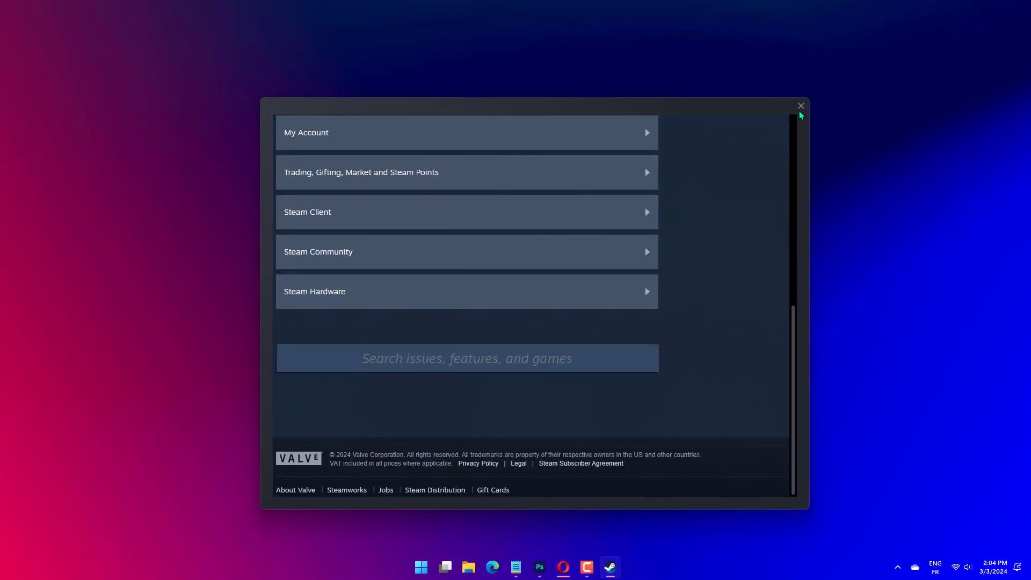
- Close the Steam Support window
click(27, 9)
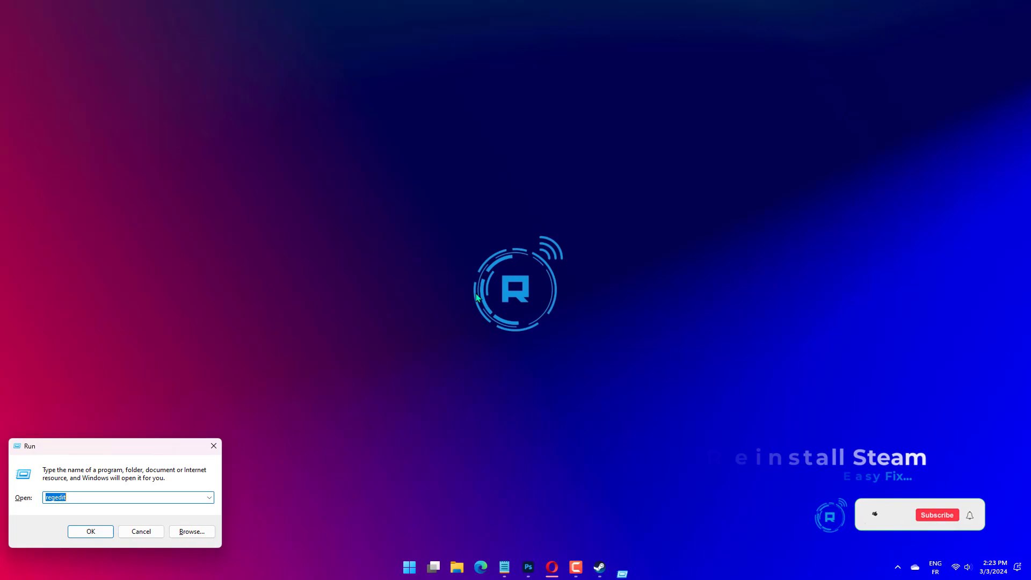
- Run appwiz.cpl to bring up Programs and Features for removing Steam
text(appwiz.cpl)
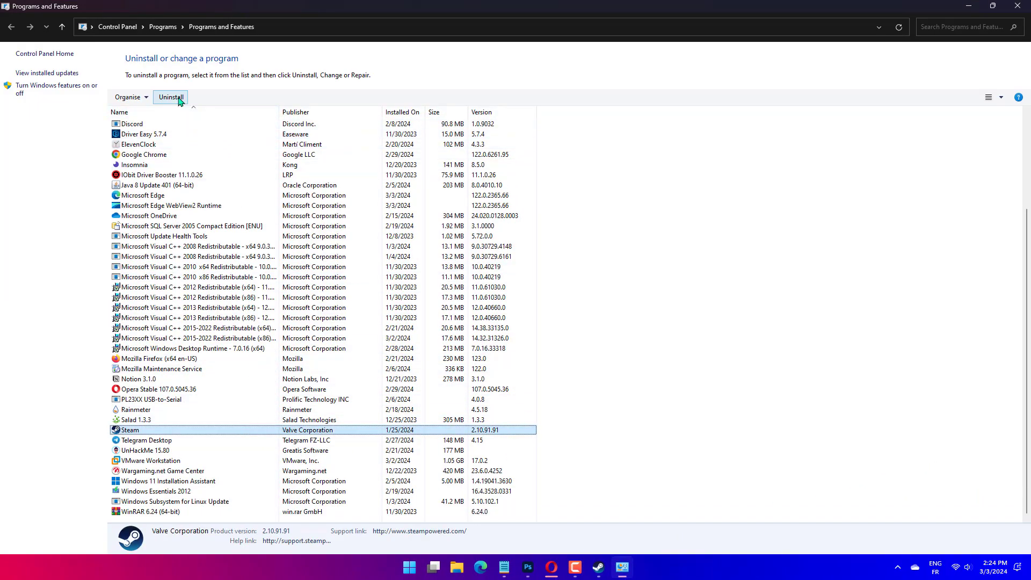
mouse_move(171, 97)
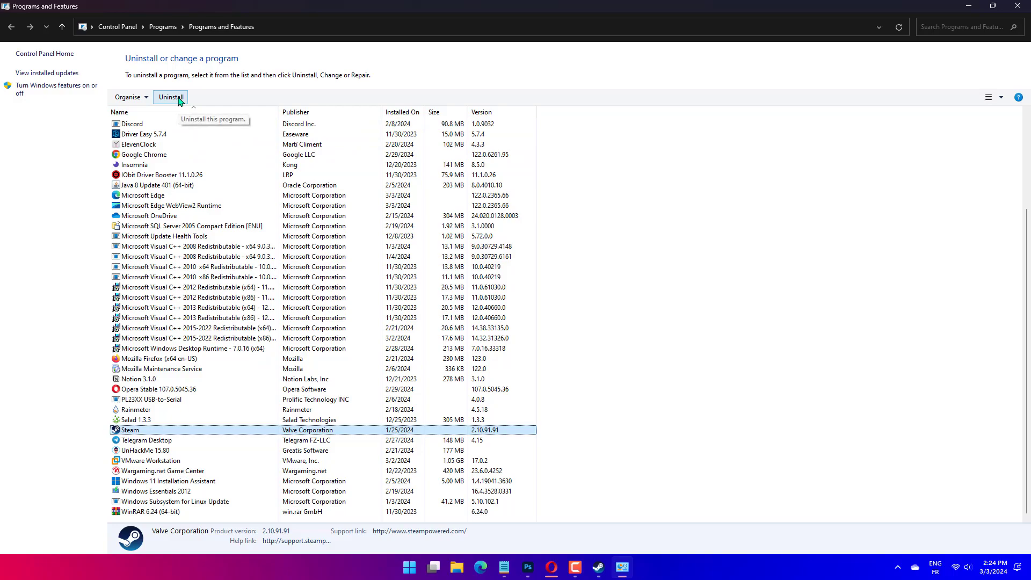
mouse_move(199, 97)
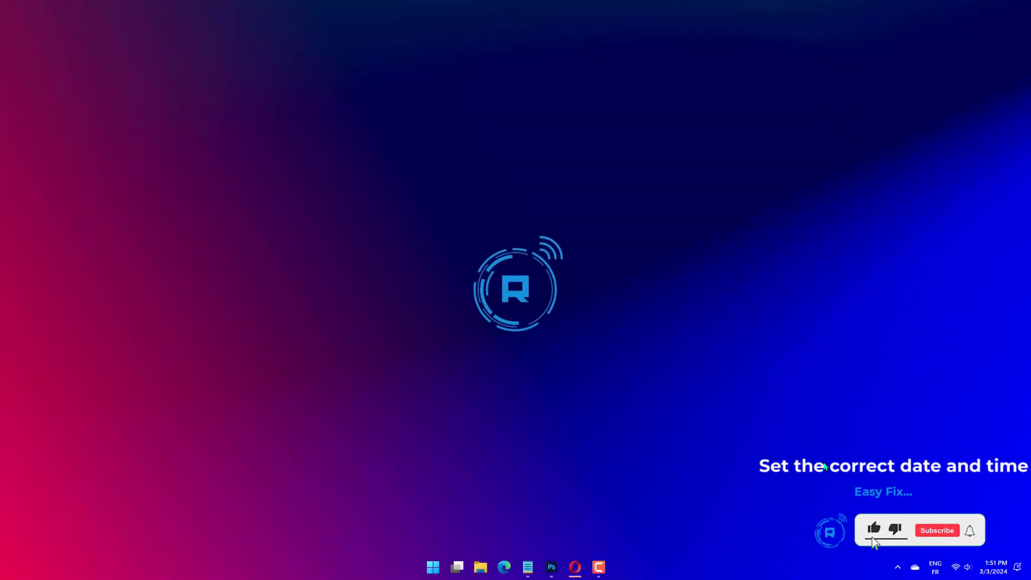
- Check Date & time: automatic time on, zone UTC+01:00 West Central Africa, then close Settings
click(936, 530)
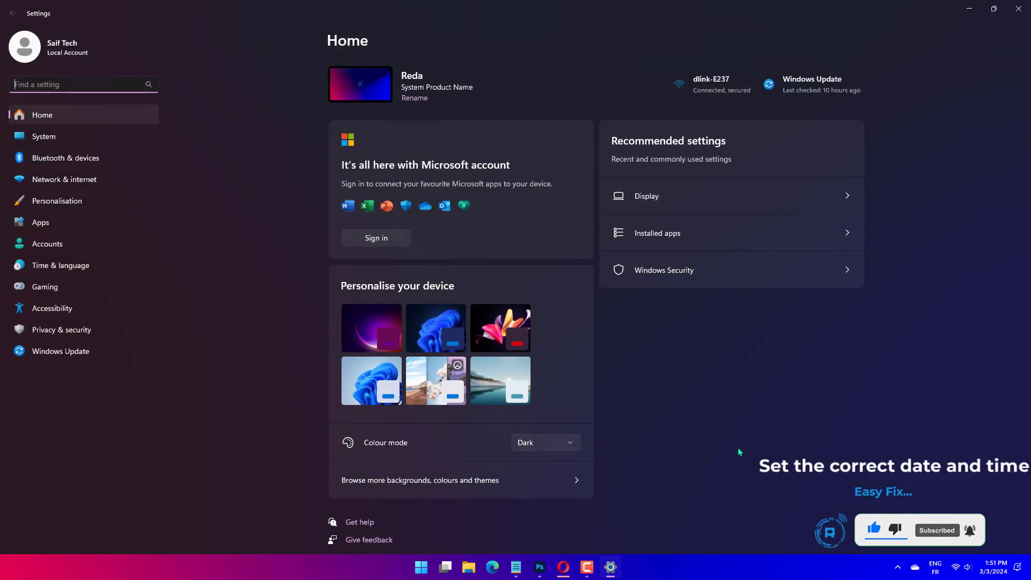
click(60, 265)
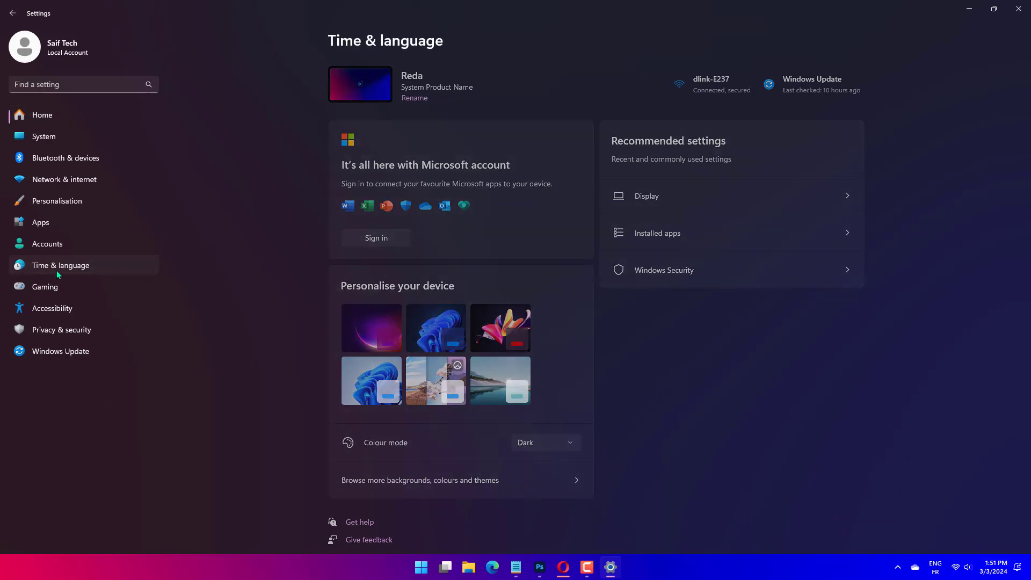
click(60, 264)
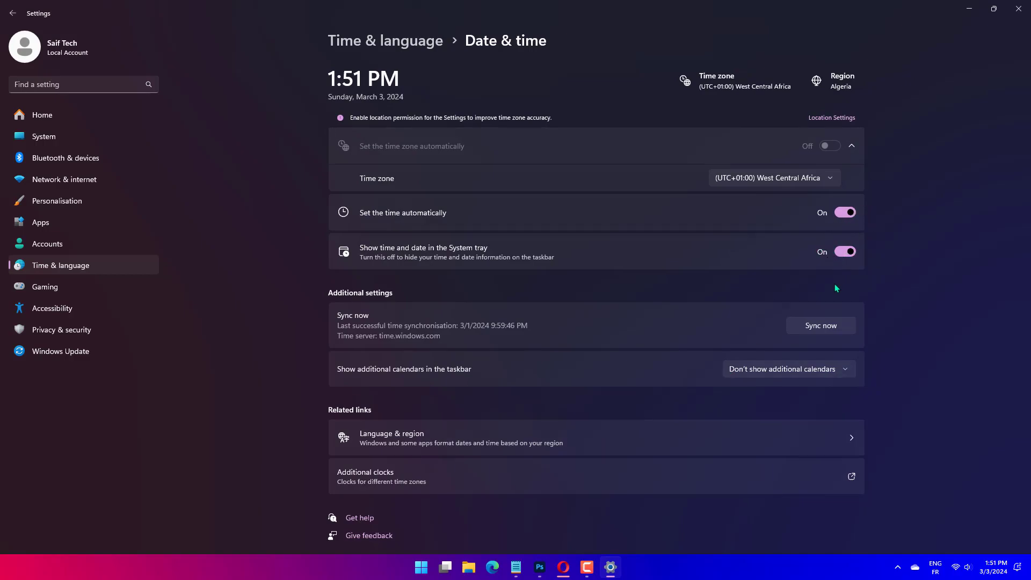
click(773, 178)
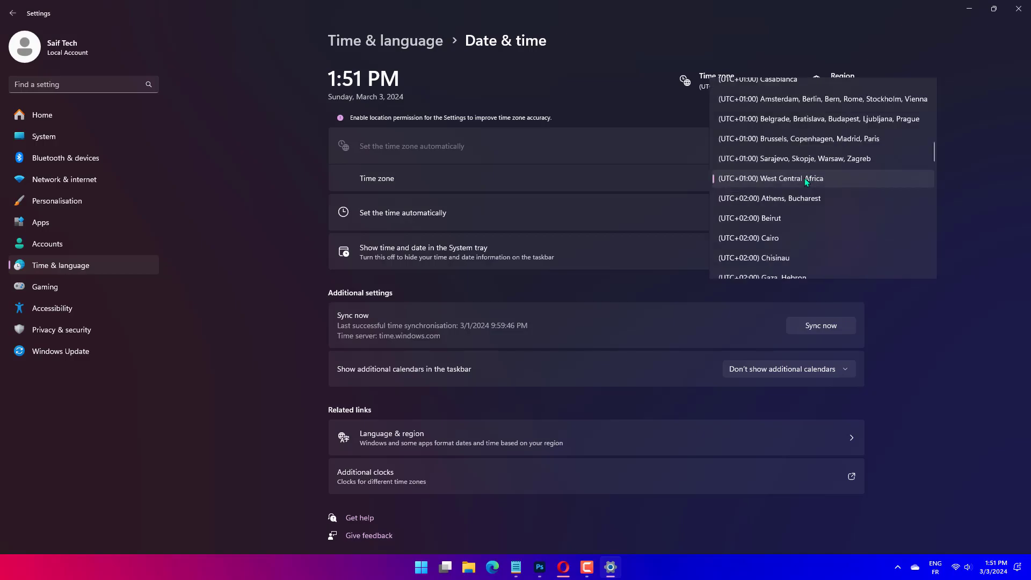
click(770, 178)
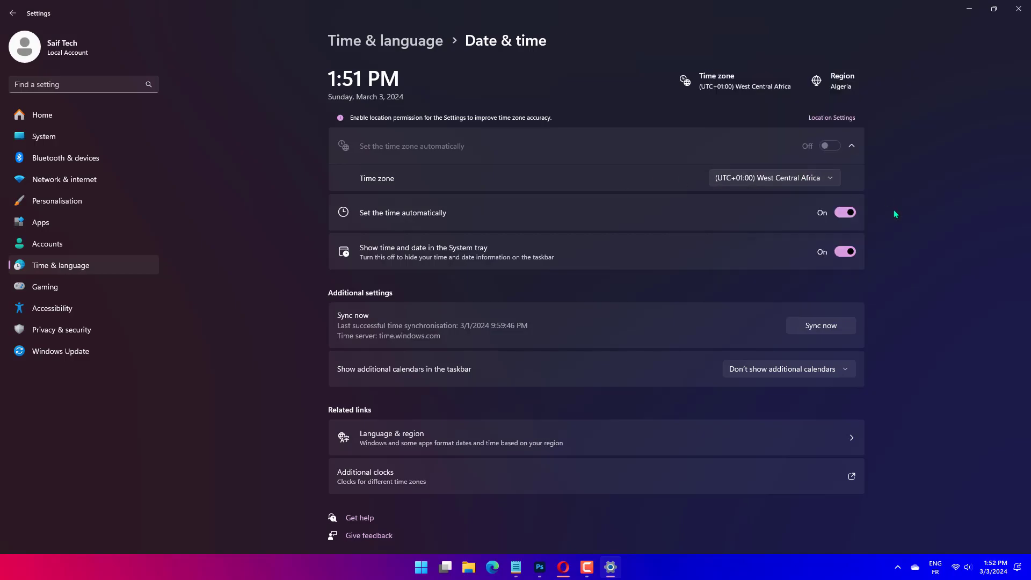
mouse_move(775, 251)
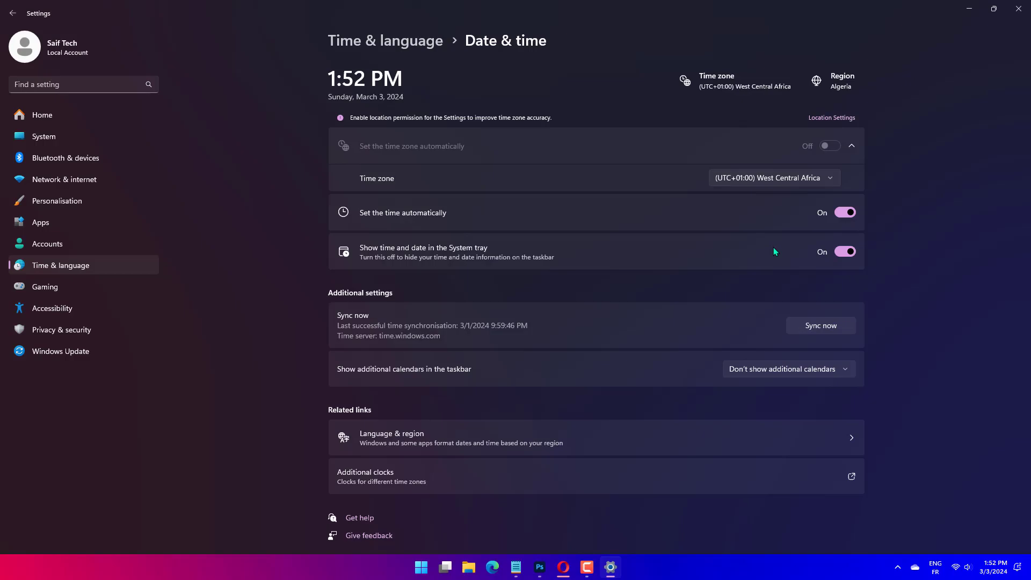
mouse_move(837, 124)
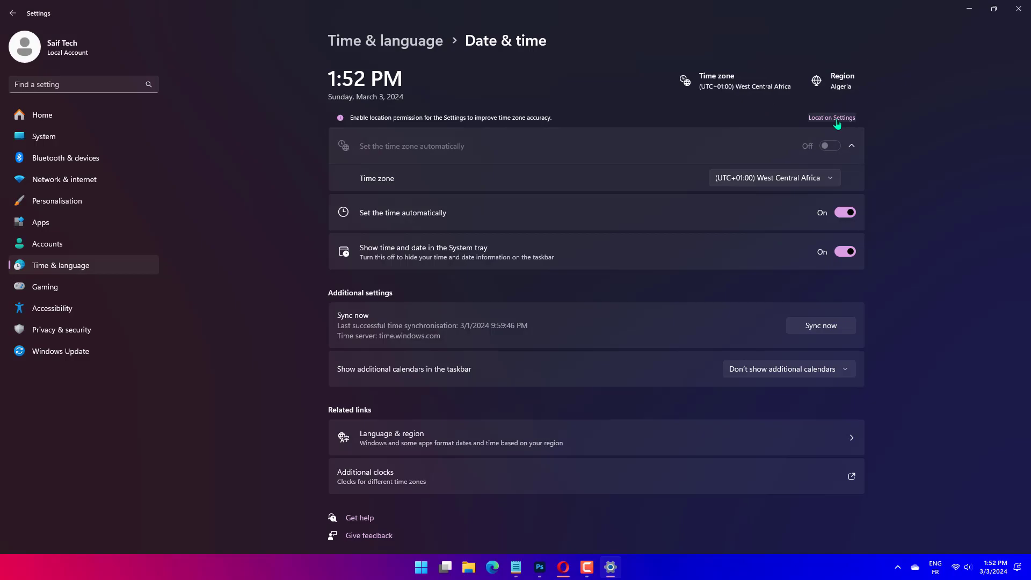
click(391, 437)
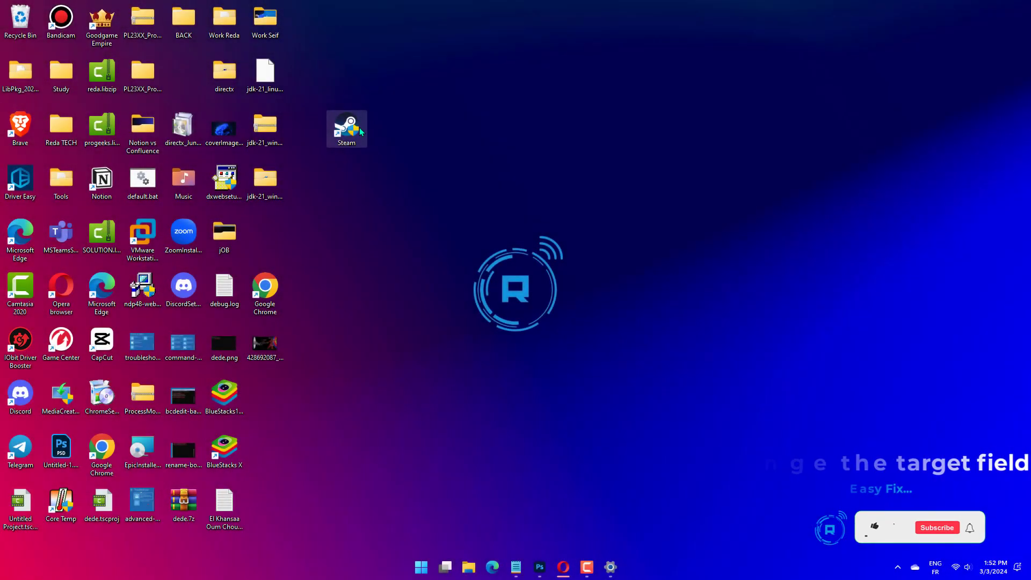
right_click(347, 129)
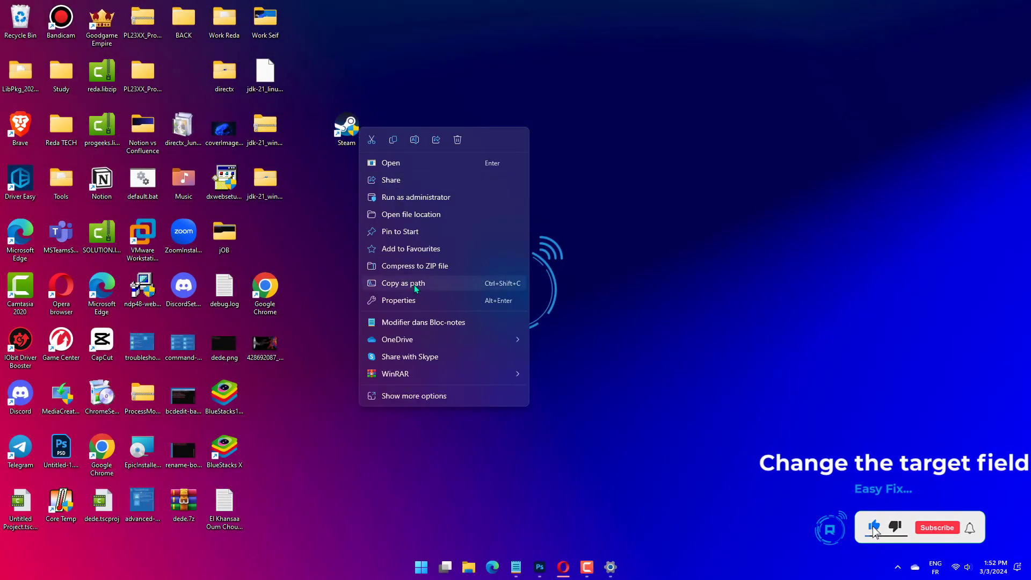
click(398, 300)
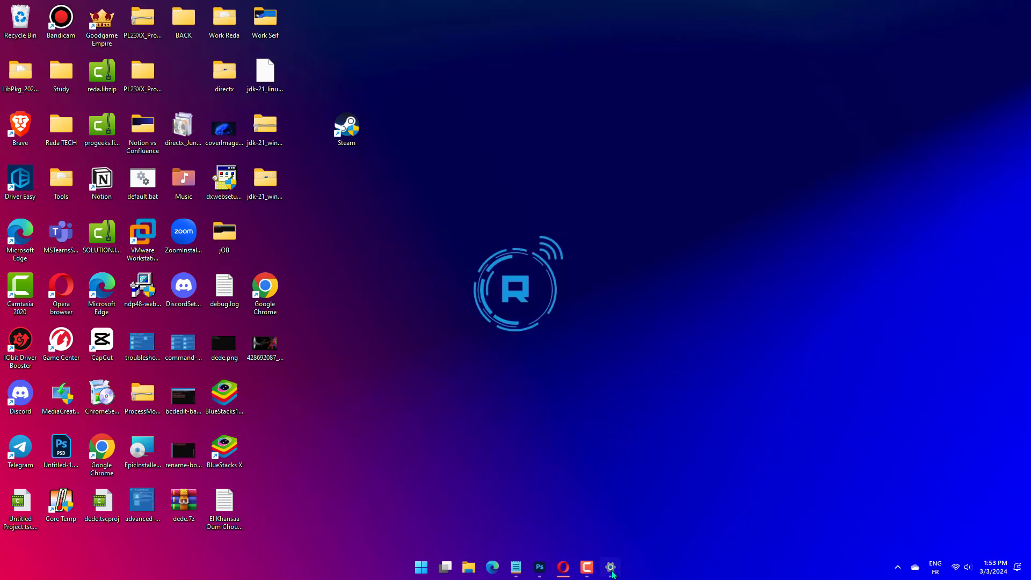
right_click(345, 126)
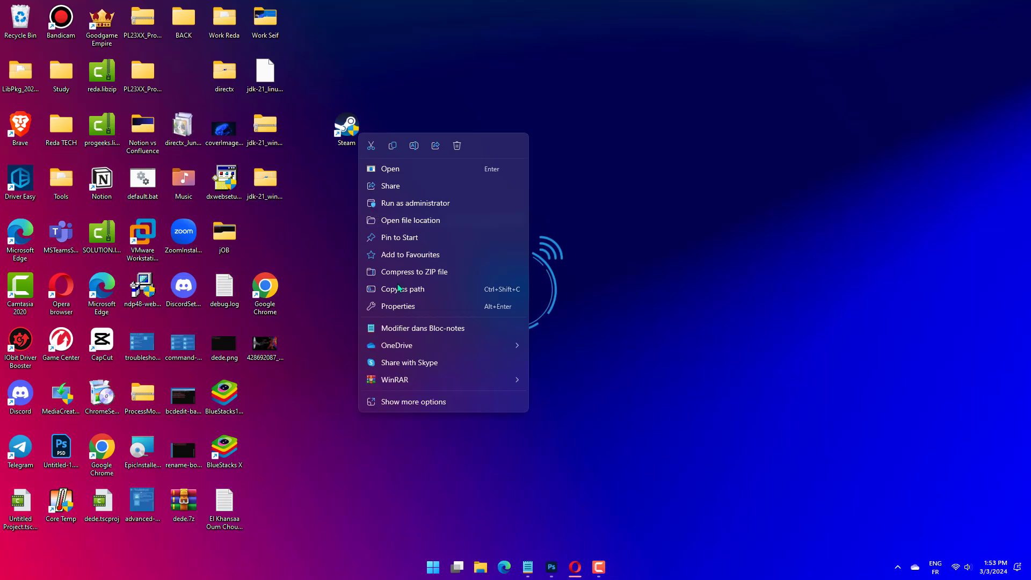
click(398, 305)
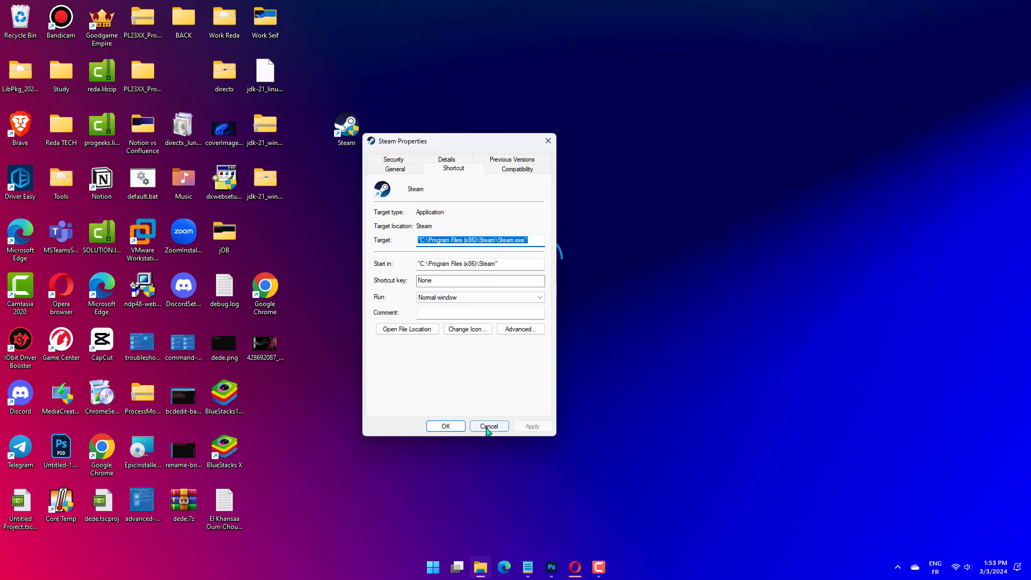
click(488, 426)
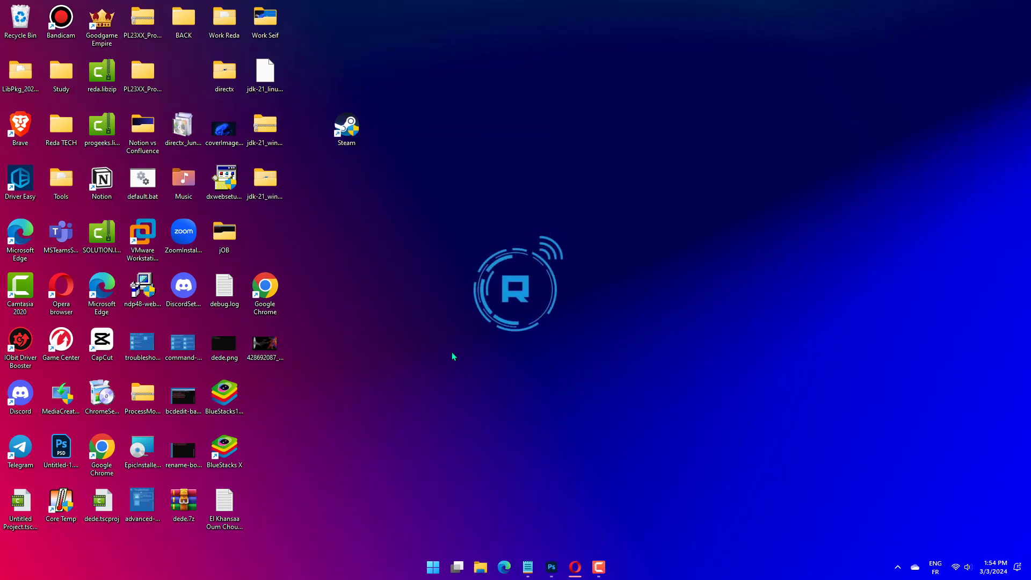
click(480, 567)
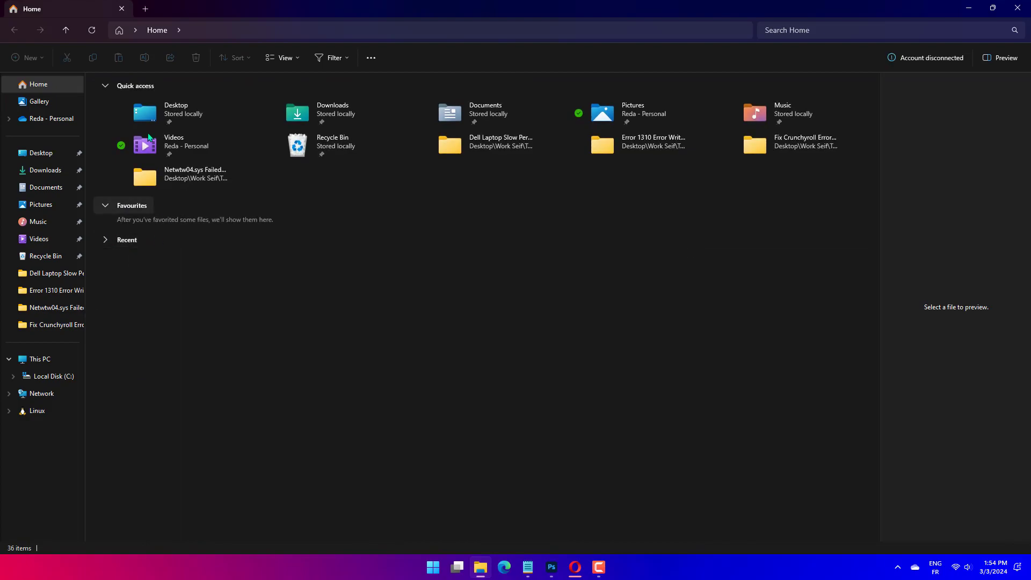
- Go to C:\Program Files (x86)\Steam, open the package folder, and select all 18 files
text(C:\Program Files (x86)\Steam)
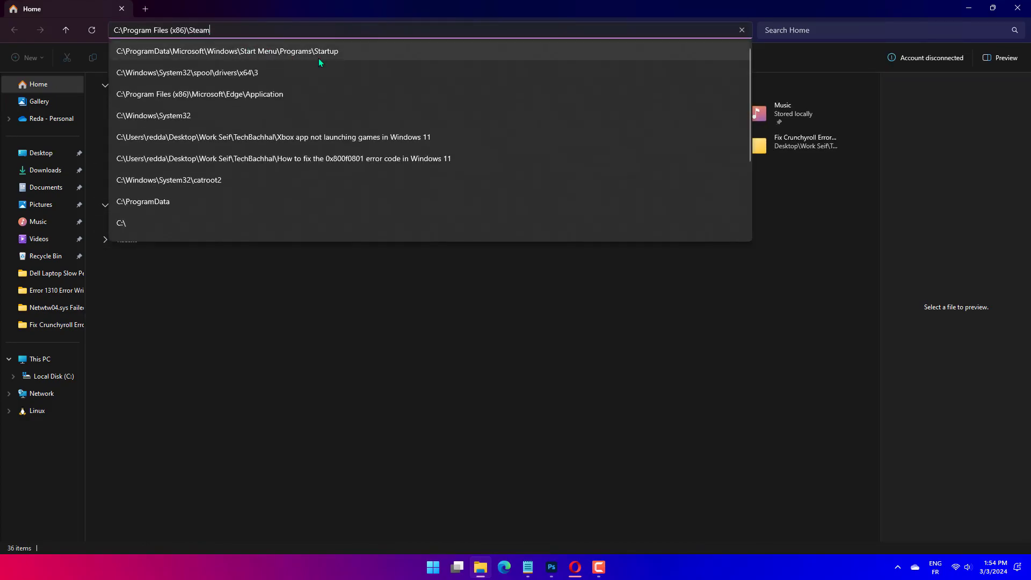
key(Enter)
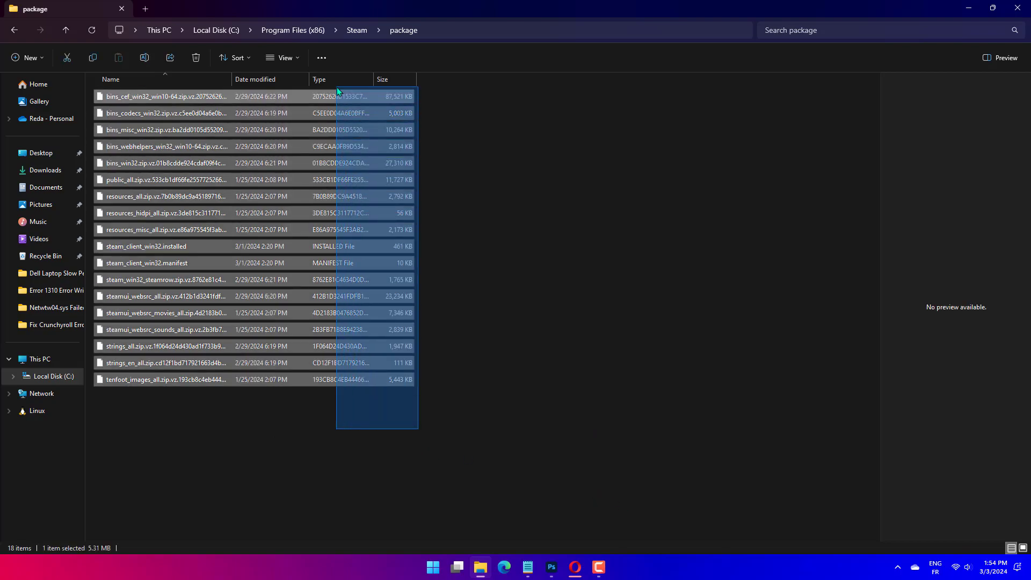
key(ctrl+a)
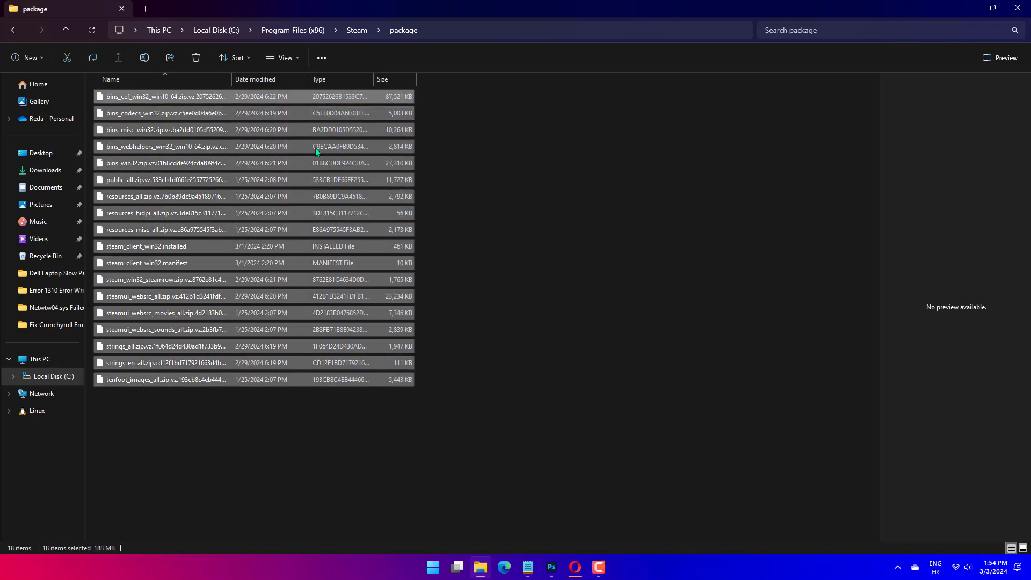